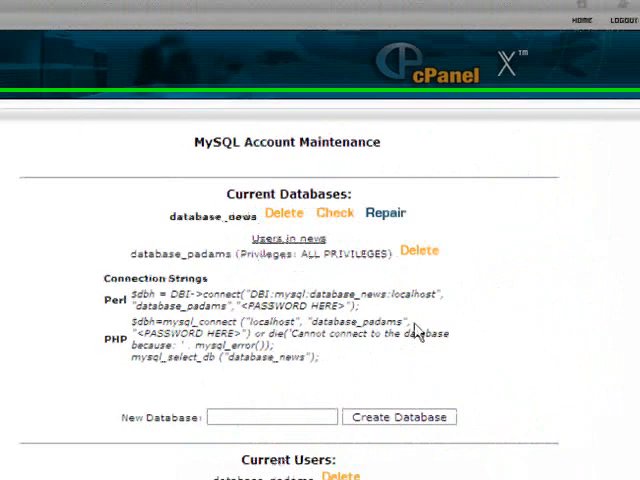
Enter phpMyAdmin and select the empty database_news database from the sidebar
scroll("down", 3)
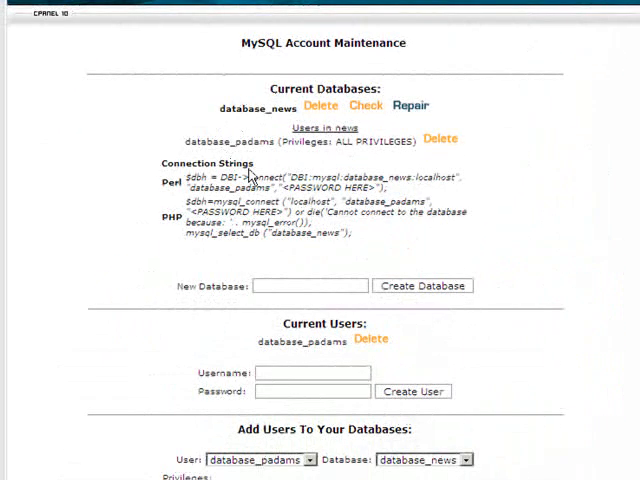
scroll("down", 3)
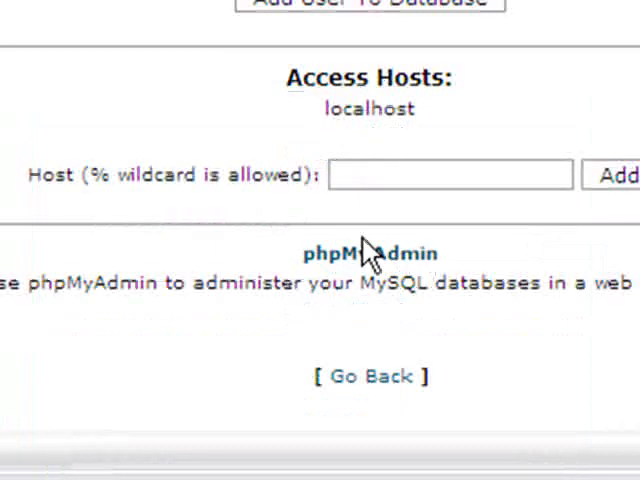
left_click(368, 252)
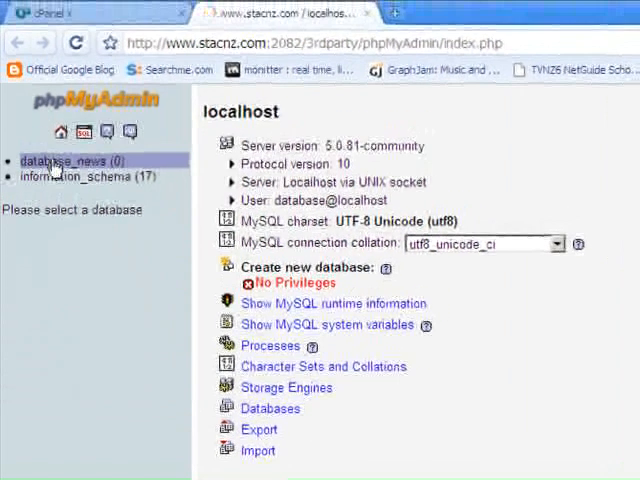
left_click(64, 160)
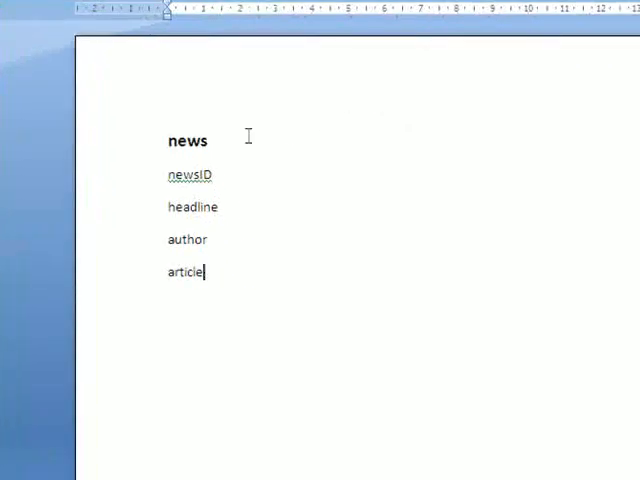
double_click(186, 140)
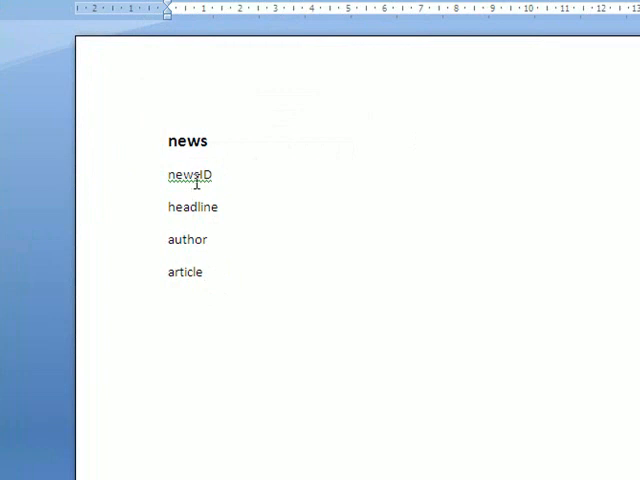
double_click(192, 208)
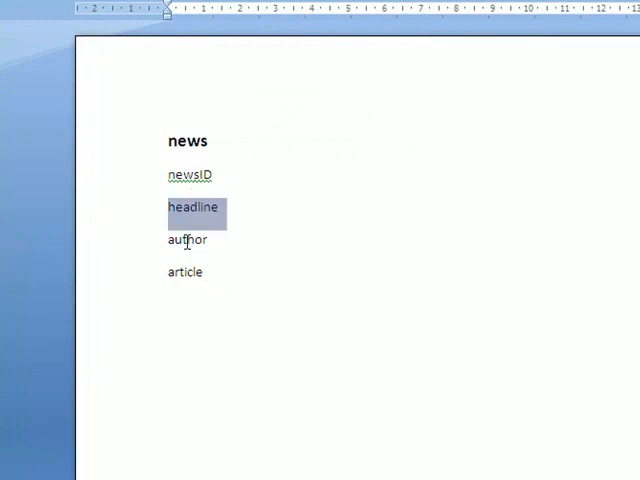
double_click(188, 274)
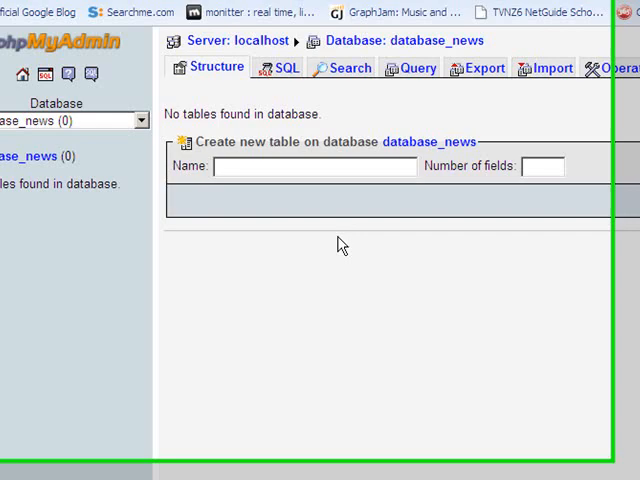
Begin a new table named news with 4 fields in database_news
left_click(316, 190)
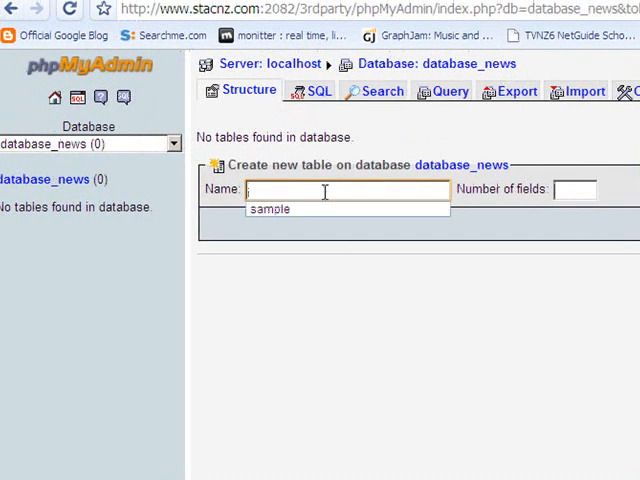
type("news")
left_click(574, 190)
type("4")
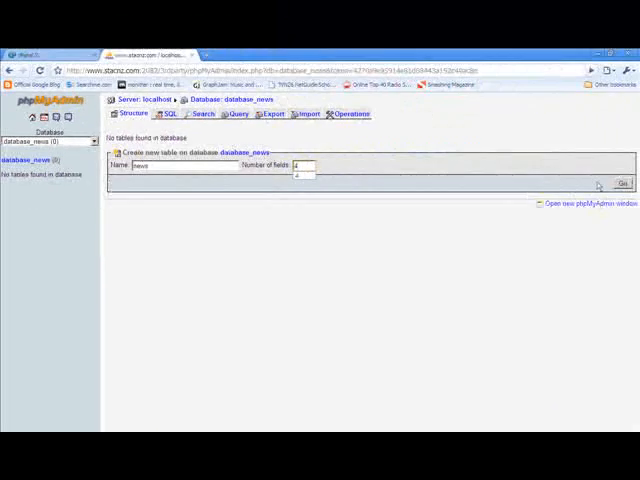
left_click(624, 184)
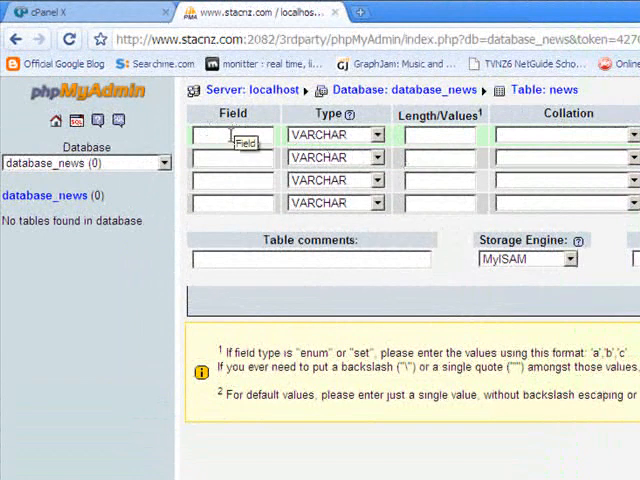
Name the first field newsID with type INT and length 3
type("newsID")
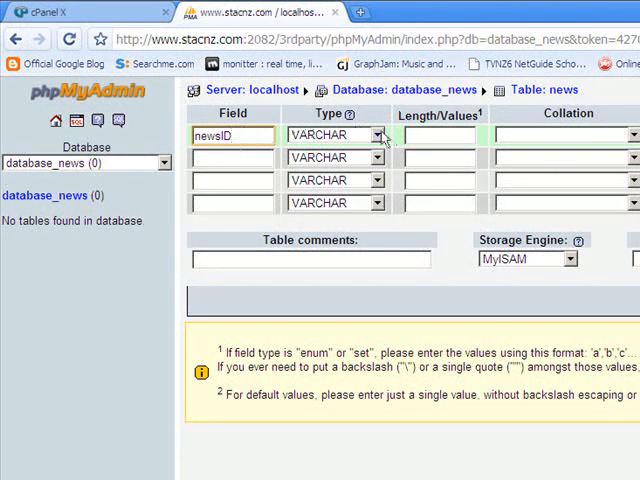
left_click(376, 136)
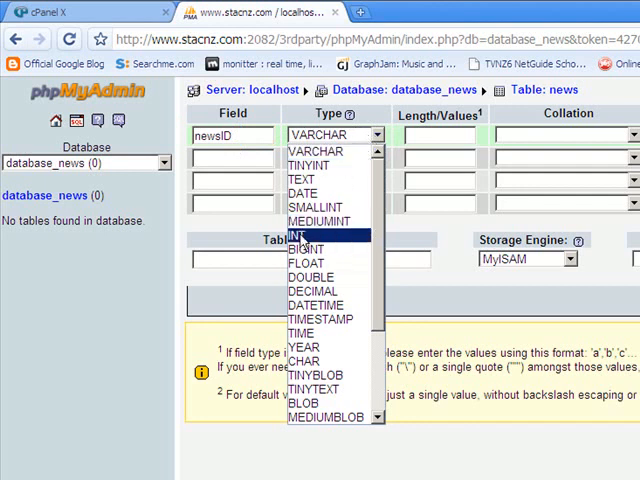
left_click(312, 234)
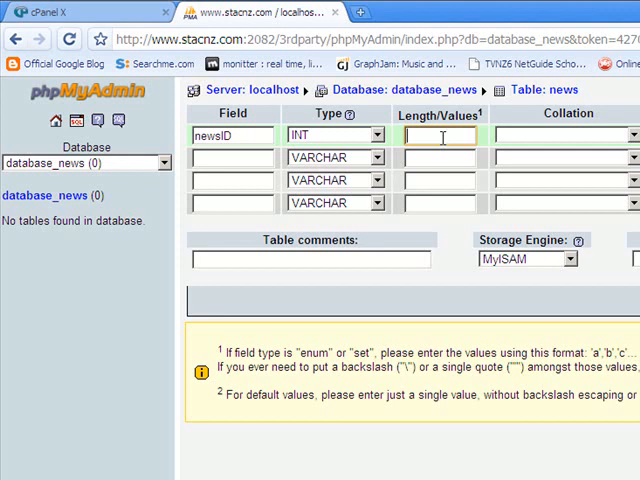
type("3")
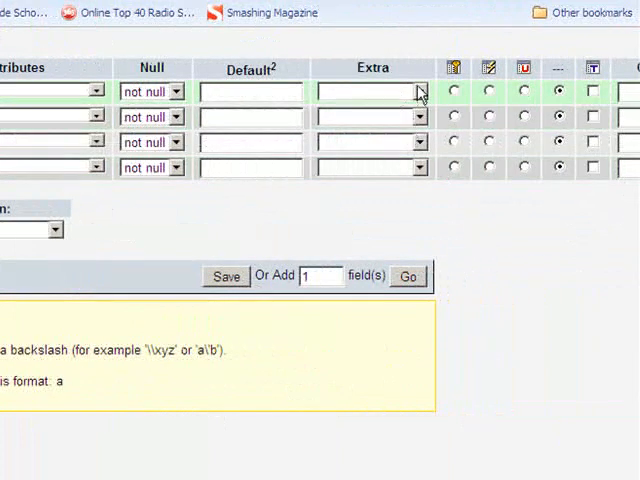
Give newsID auto_increment and mark it as the Primary key
left_click(372, 92)
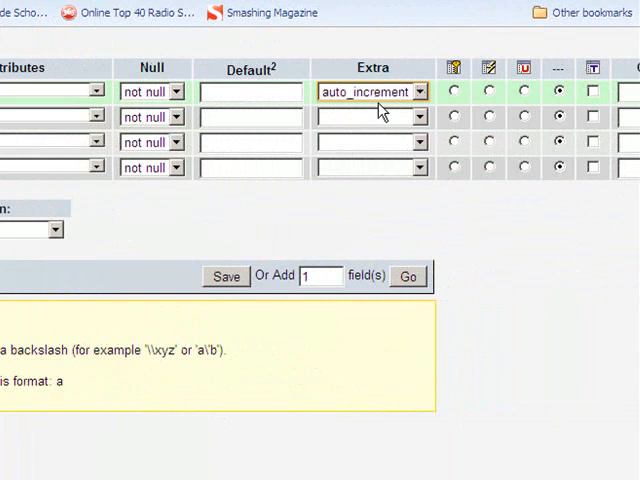
mouse_move(456, 92)
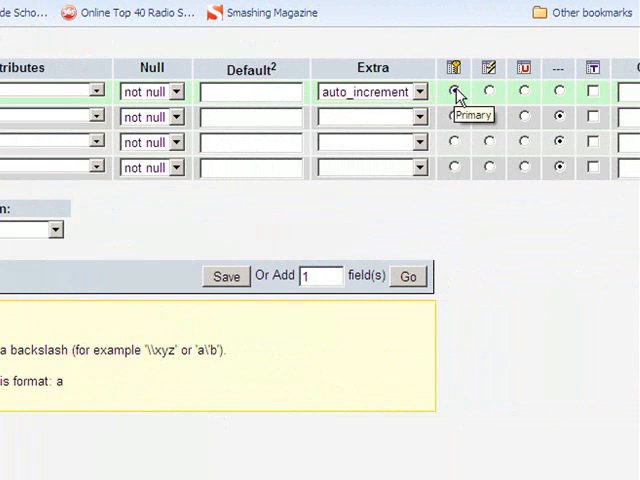
left_click(454, 92)
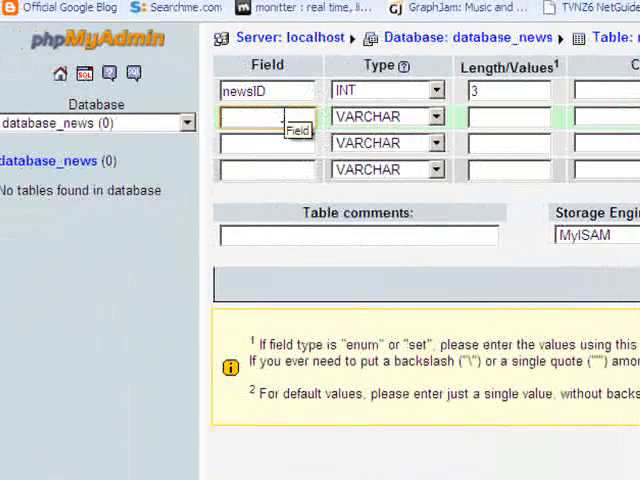
Define headline as VARCHAR 50 and author as VARCHAR 40
type("headline")
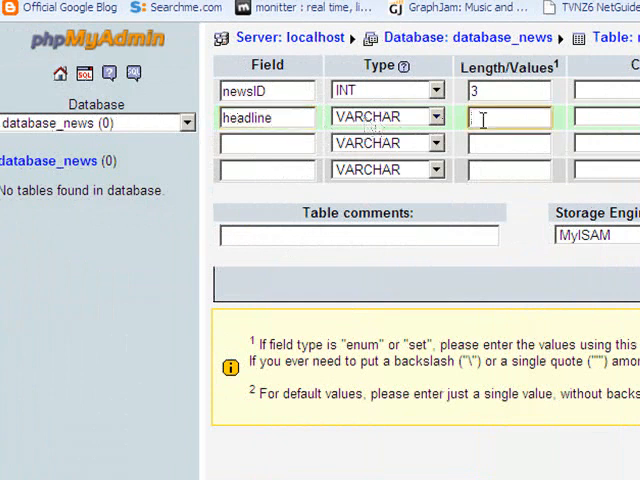
type("50")
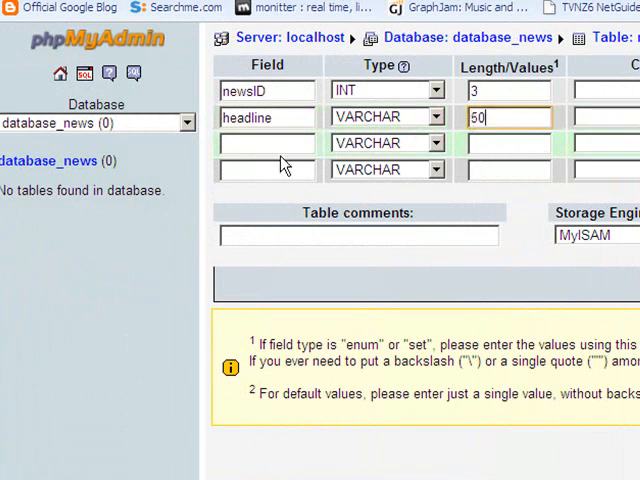
type("author")
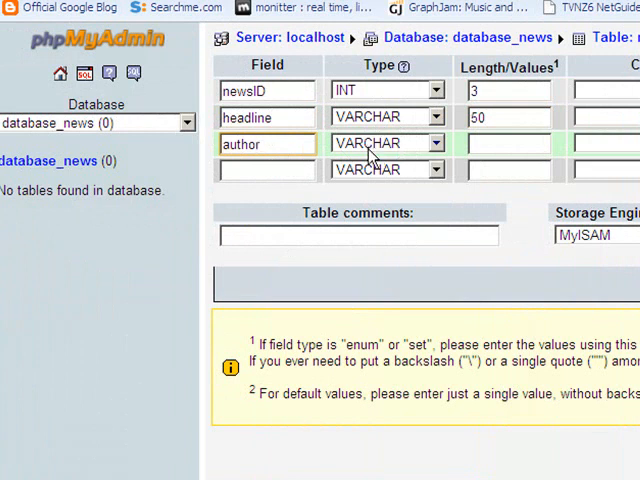
left_click(508, 144)
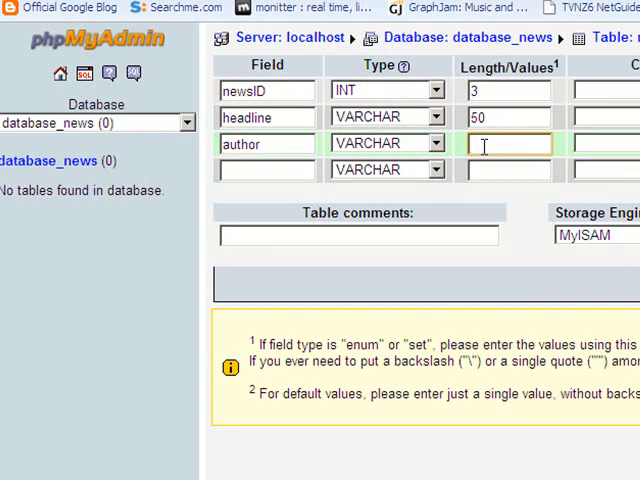
type("40")
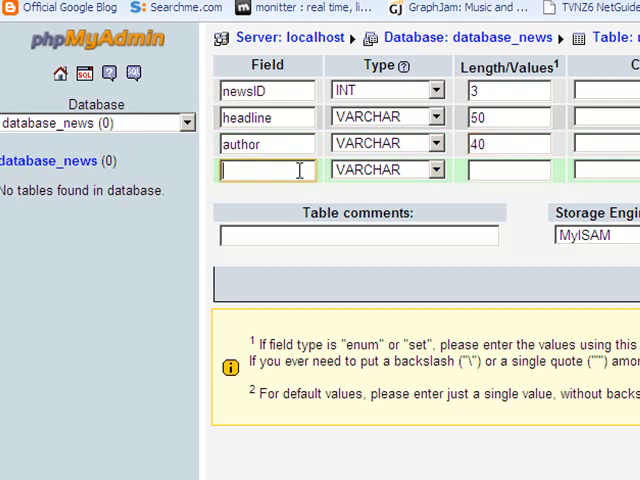
Define article as VARCHAR with length 5000
type("artic")
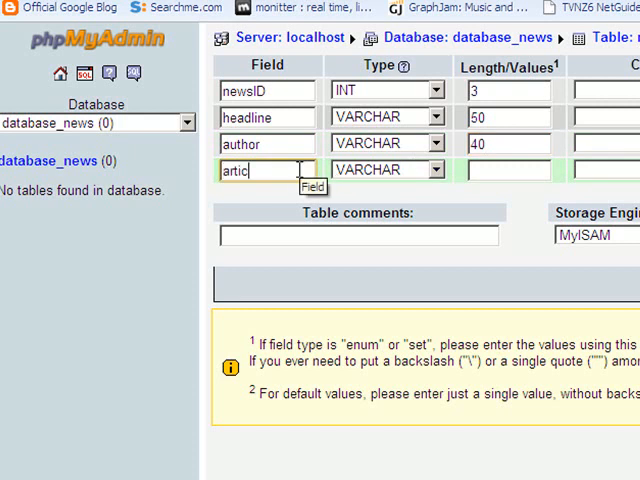
left_click(508, 170)
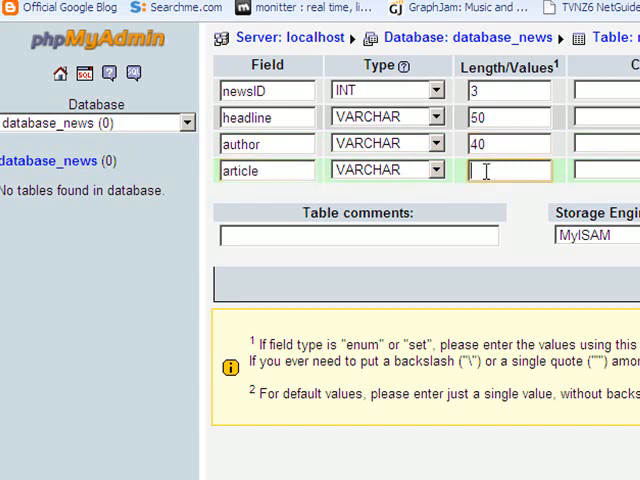
type("5000")
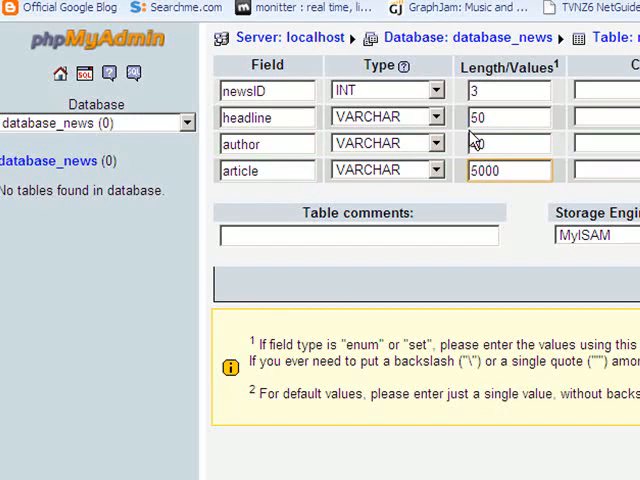
type("40")
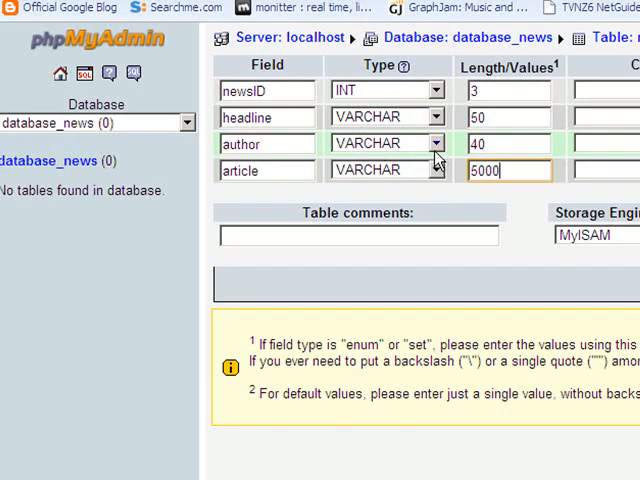
left_click(436, 170)
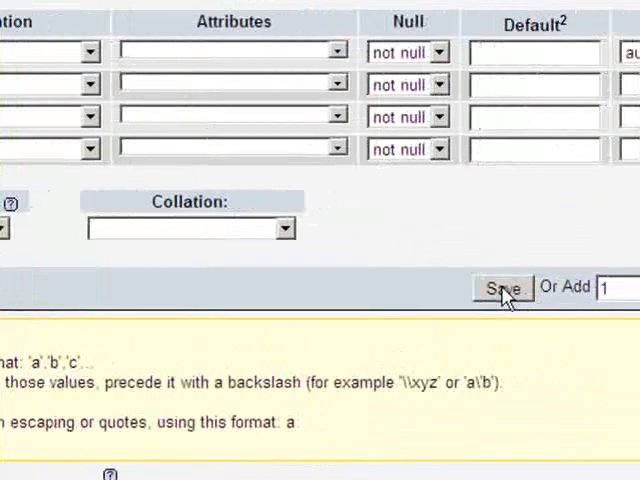
Save the definition so the news table is created with its four fields
left_click(502, 288)
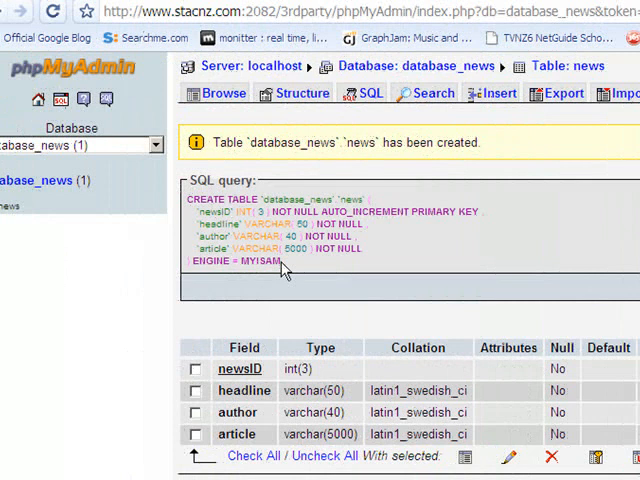
mouse_move(284, 270)
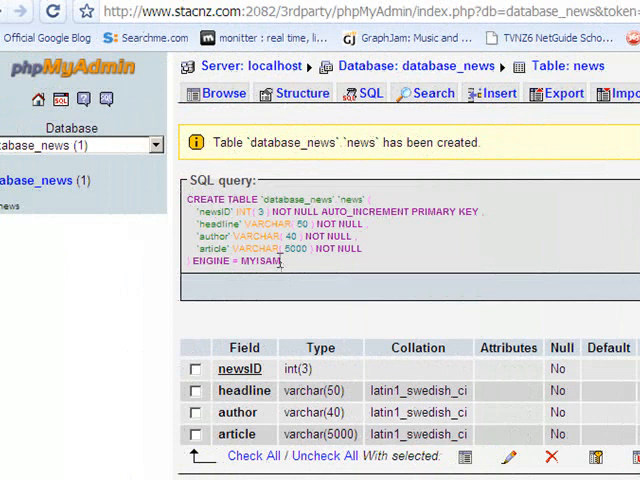